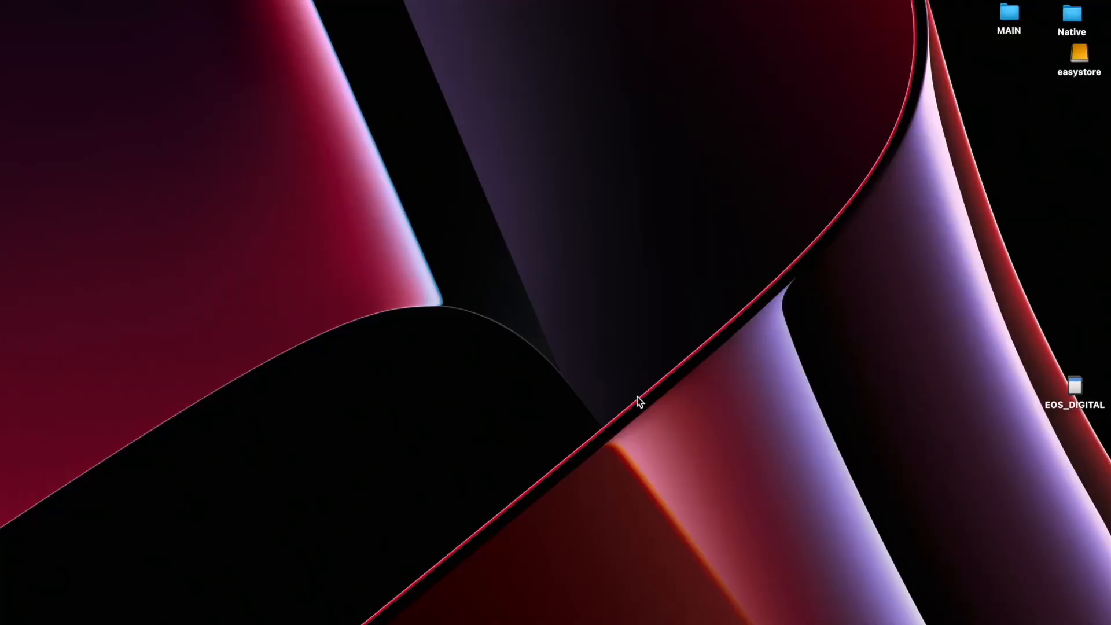
mouse_move(1079, 350)
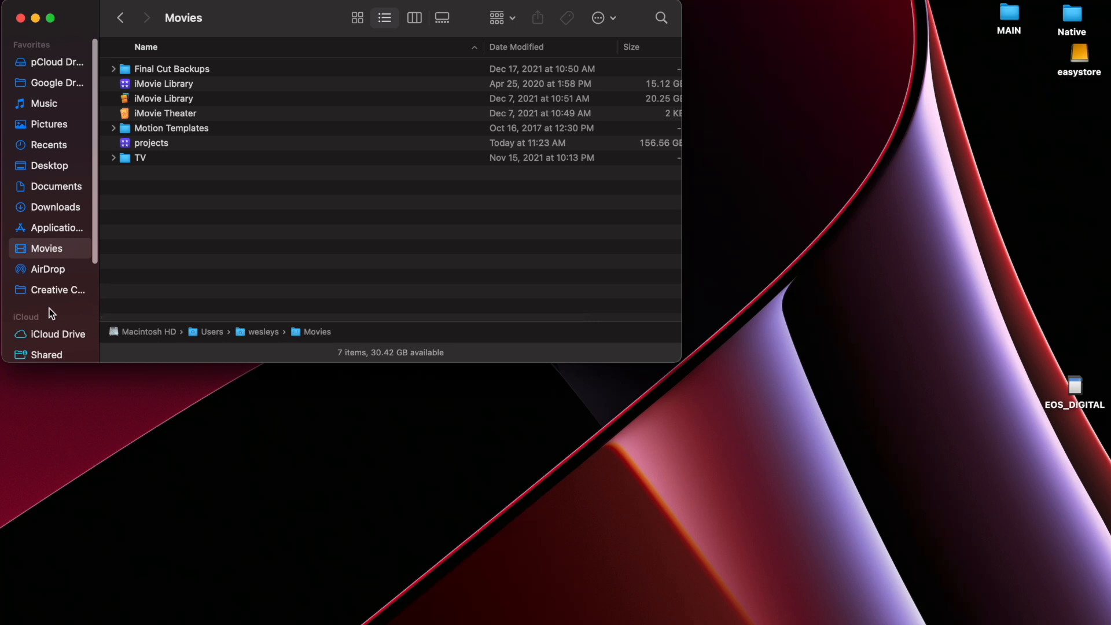
Scroll through the Movies folder listing in the new Finder window.
scroll(down, 3)
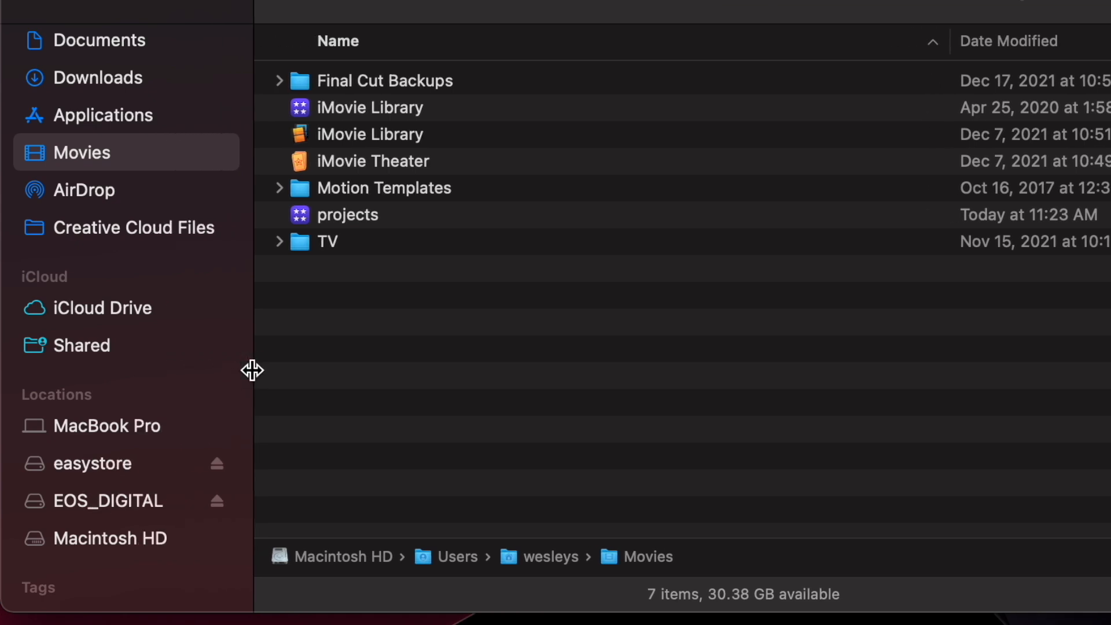
mouse_move(123, 525)
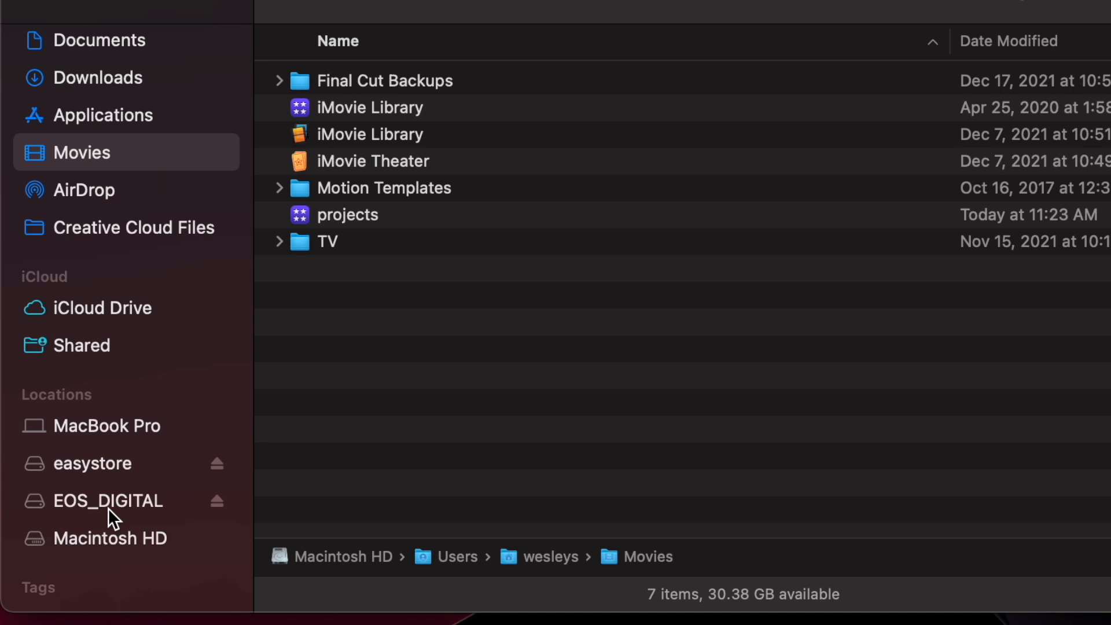
Open EOS_DIGITAL from the sidebar and navigate into DCIM/100CANON.
click(109, 500)
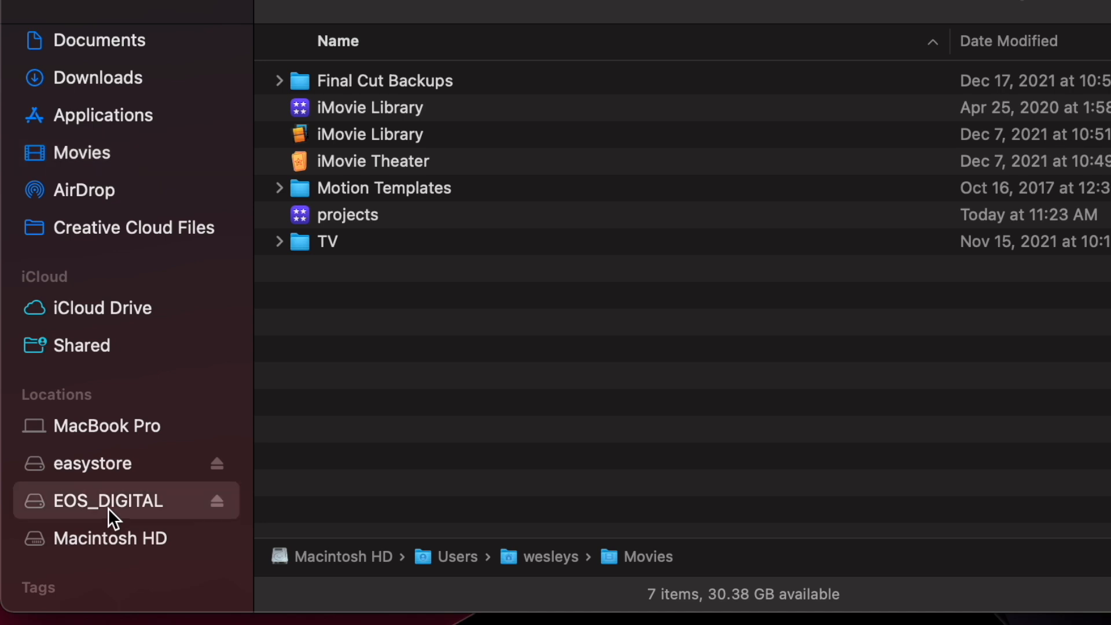
click(108, 500)
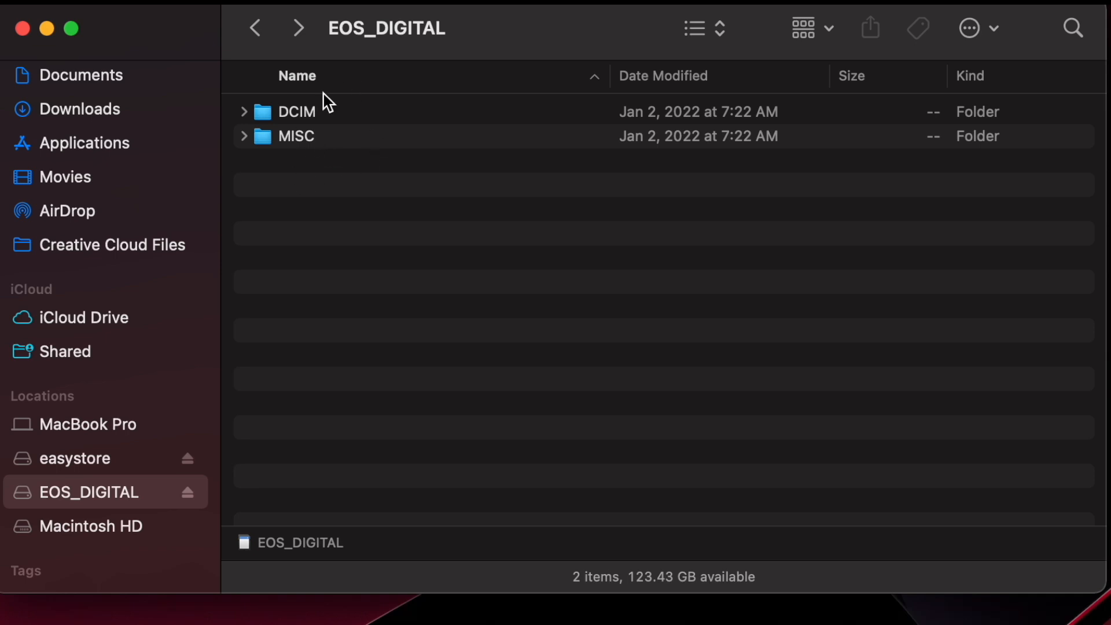
mouse_move(345, 157)
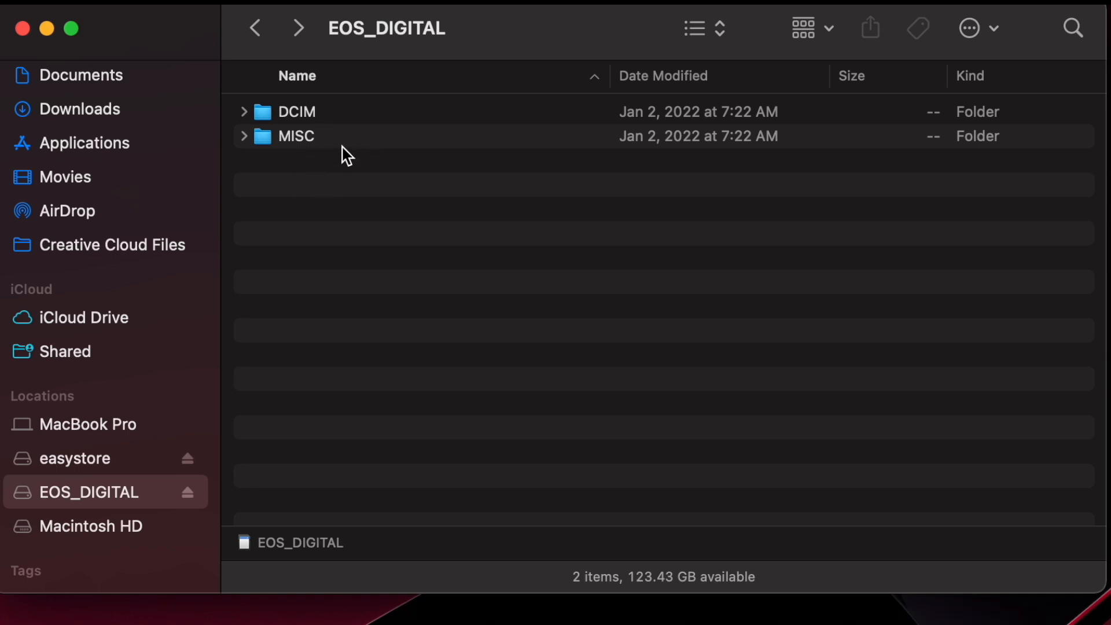
double_click(297, 112)
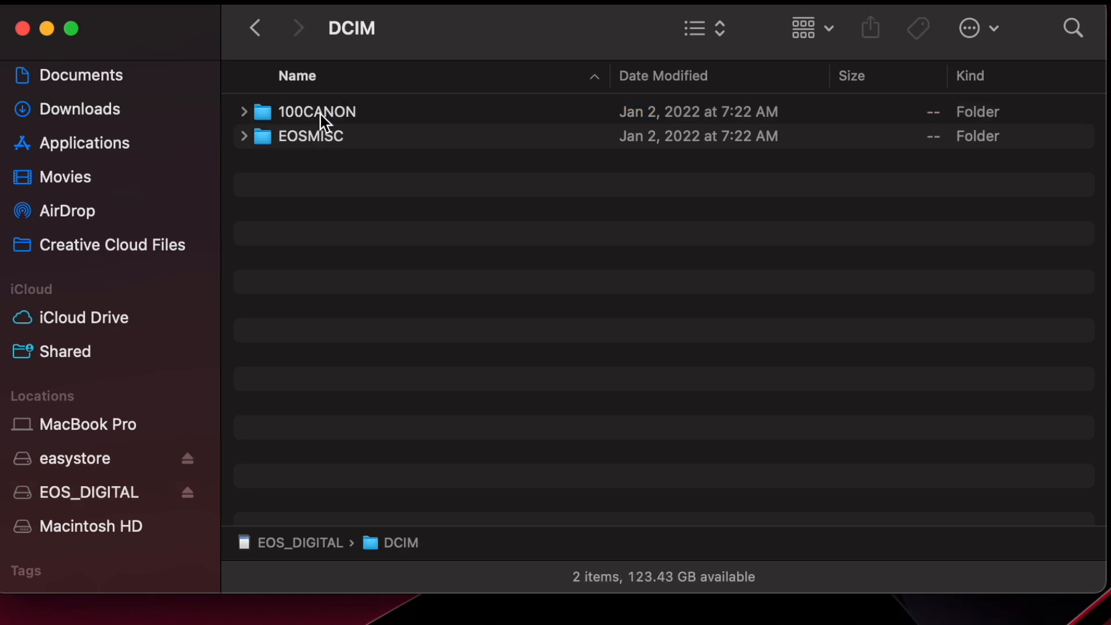
mouse_move(330, 133)
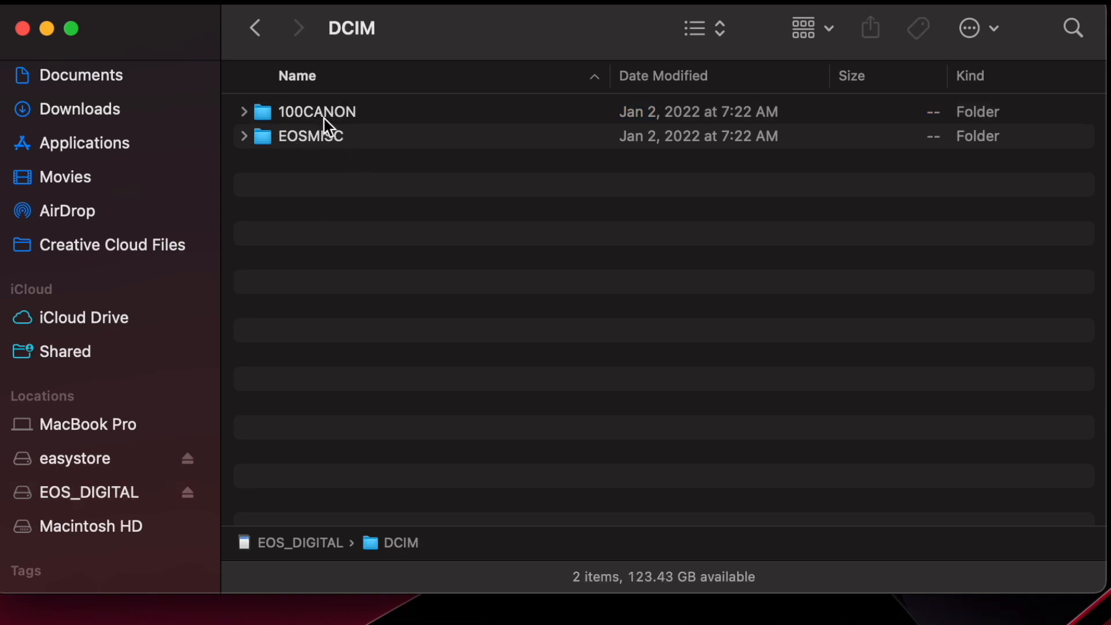
double_click(317, 112)
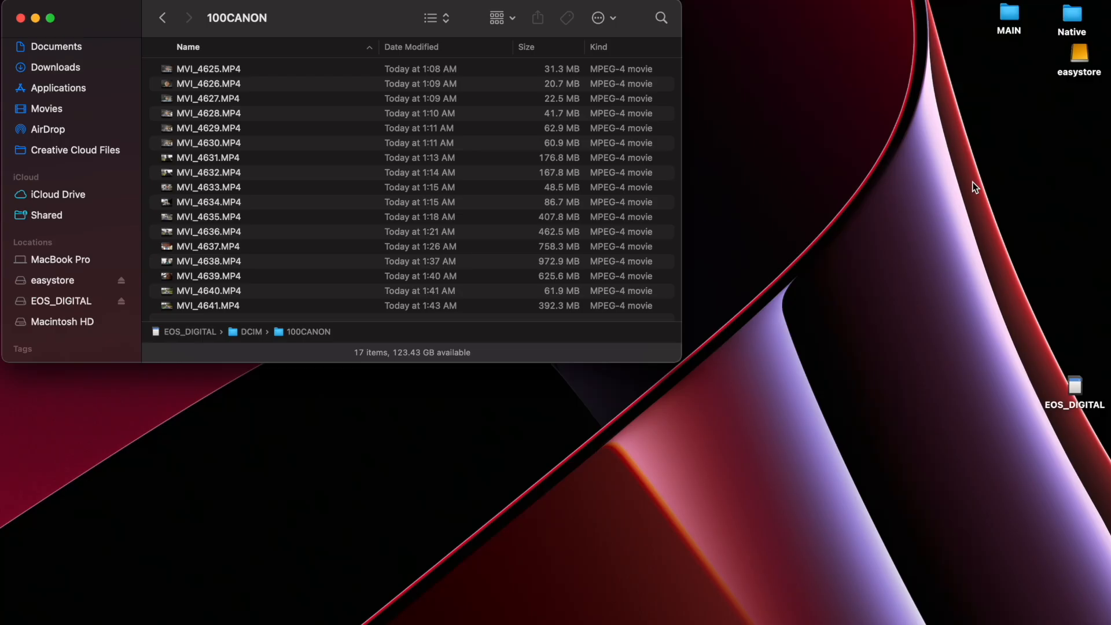
mouse_move(956, 196)
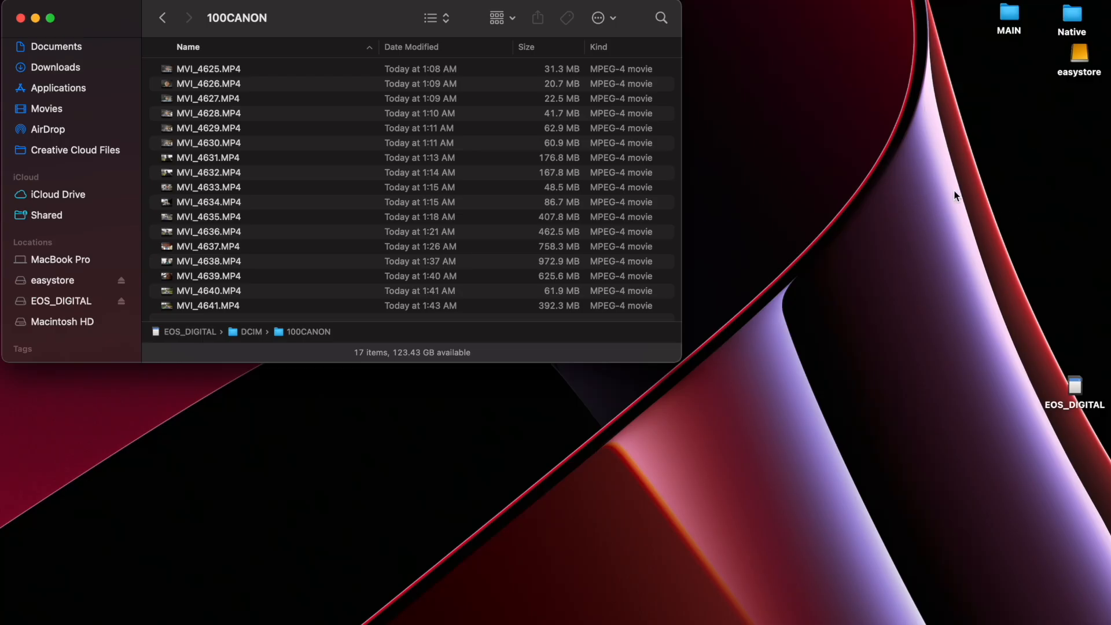
Make a 'new video' folder on the desktop and reposition it.
click(1075, 55)
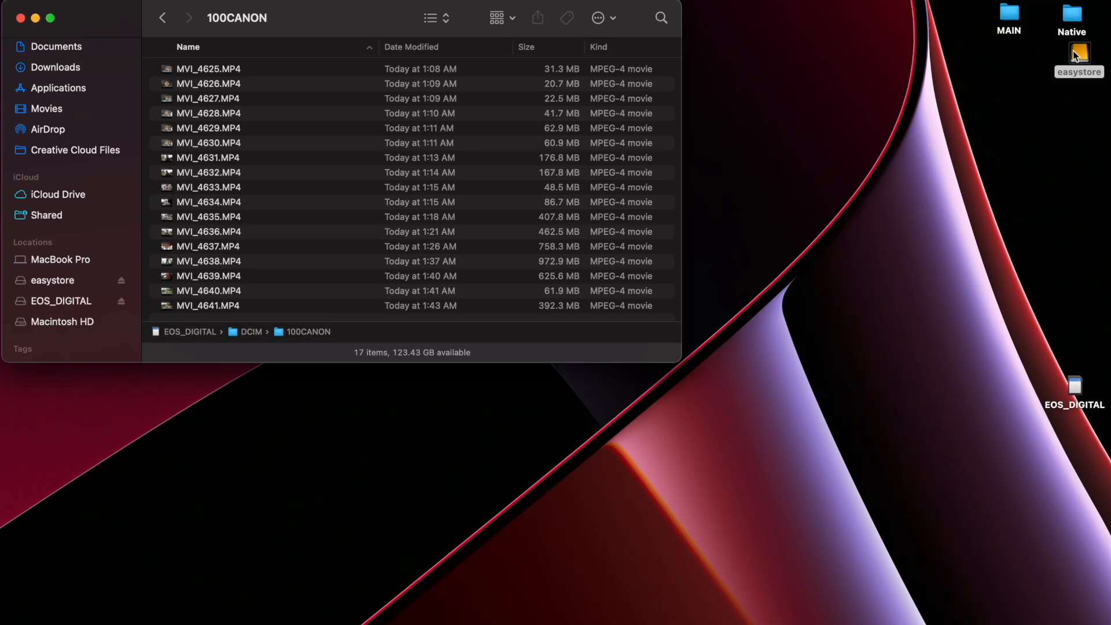
click(1080, 60)
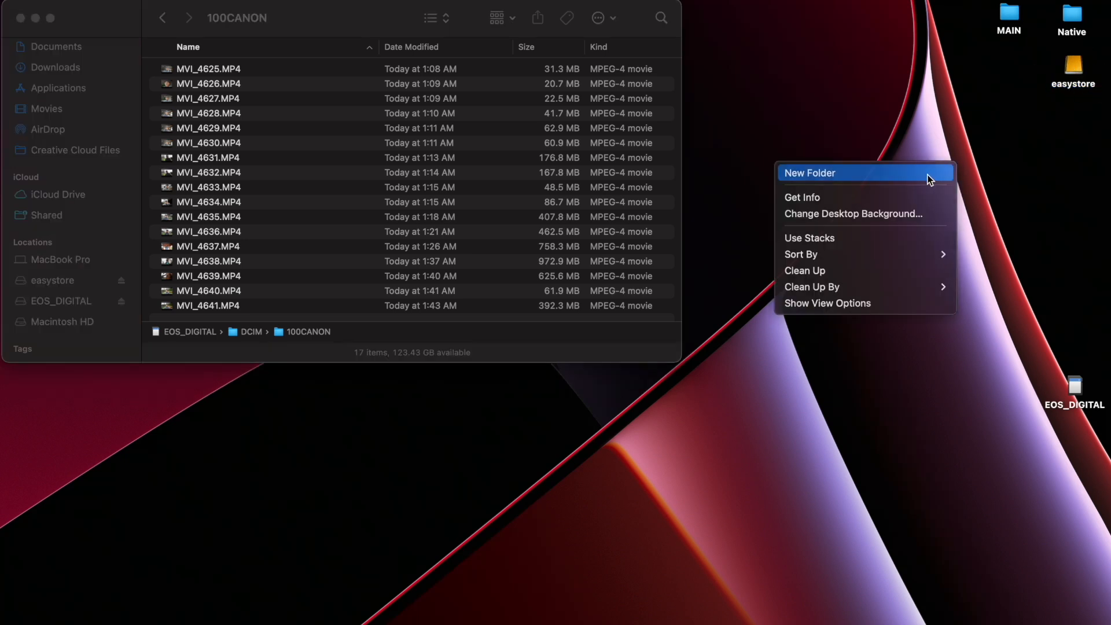
click(809, 173)
text(new video)
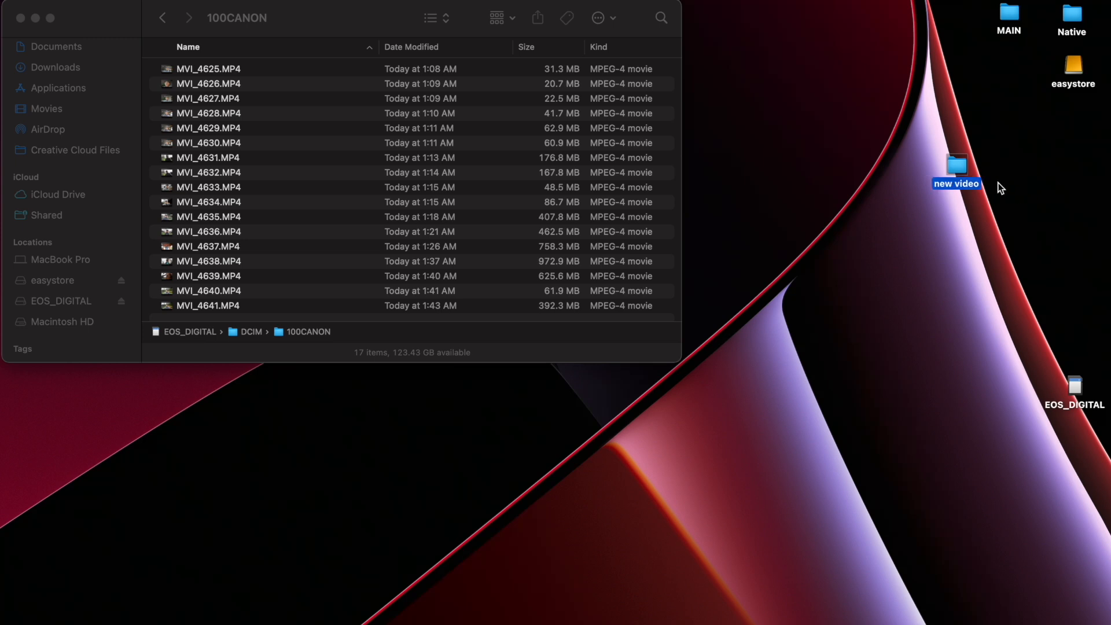
drag(956, 167, 977, 156)
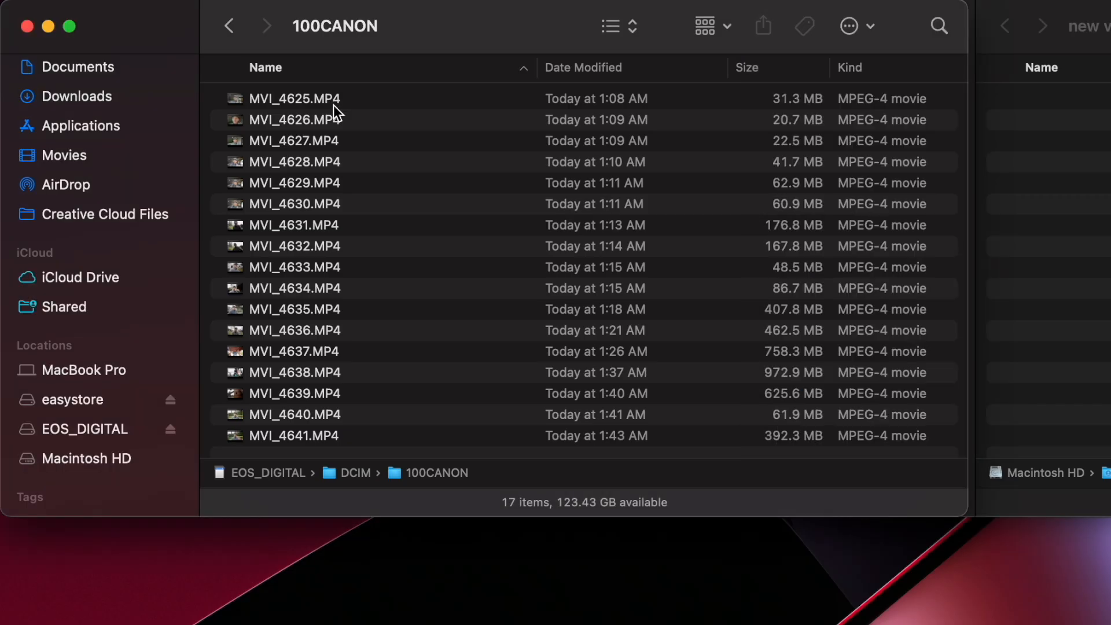
Select all 17 clips in 100CANON and drag them into 'new video'.
key(cmd+a)
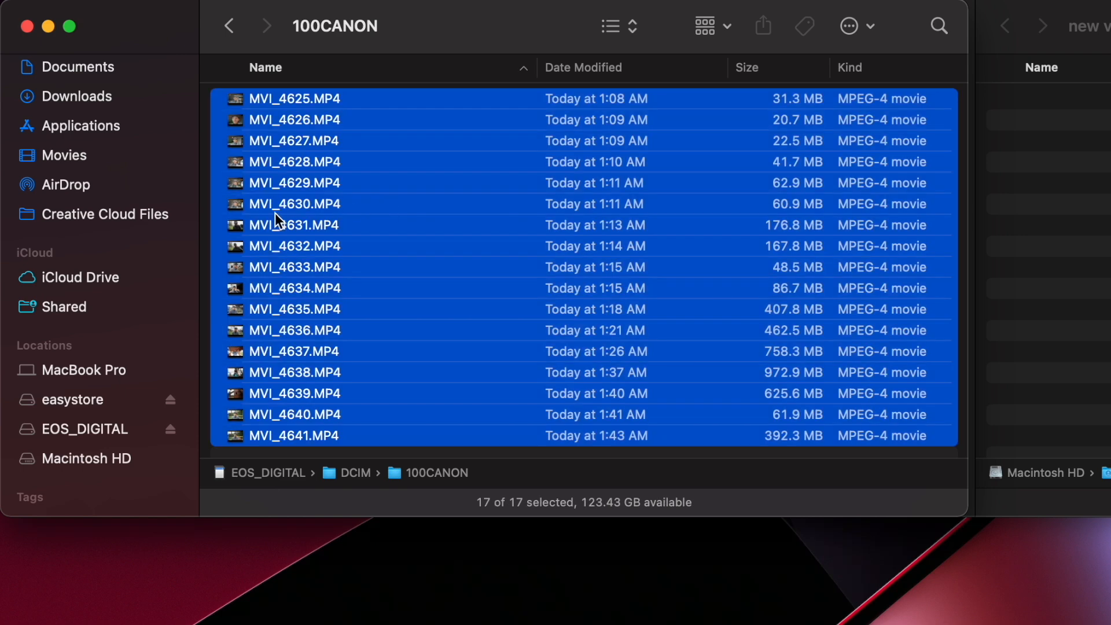
drag(291, 225, 592, 287)
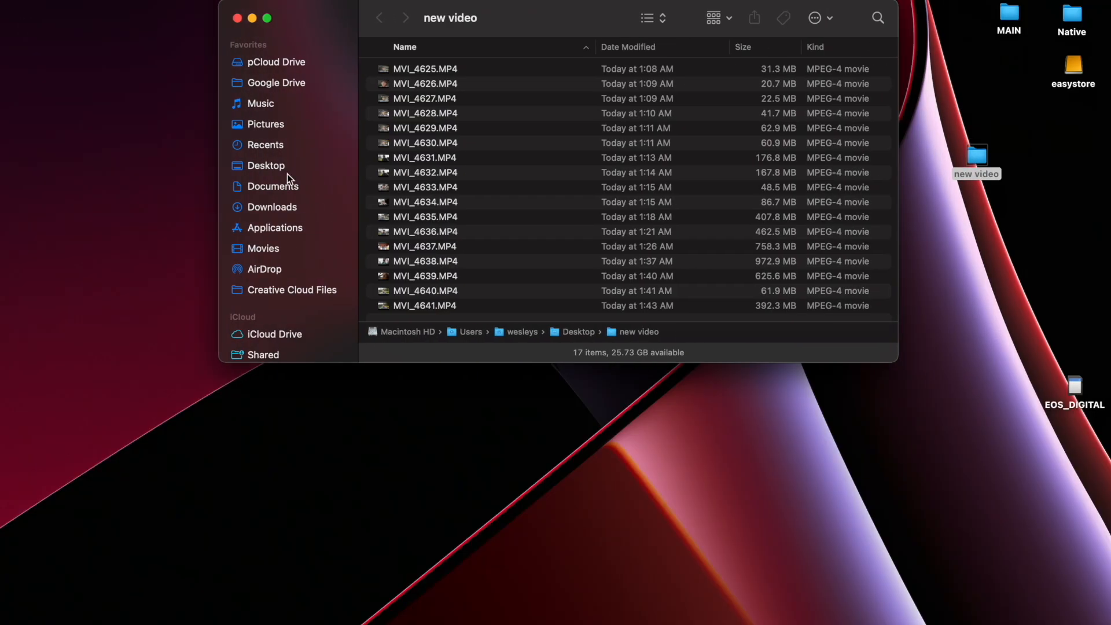
Scroll the Finder window while ejecting the EOS_DIGITAL card.
scroll(down, 3)
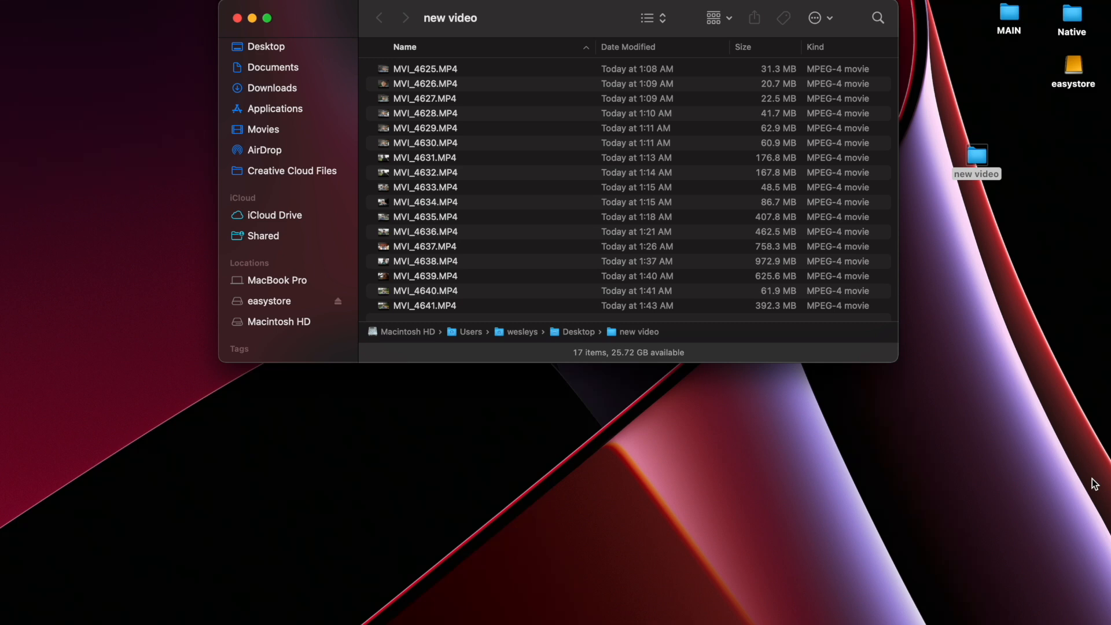
mouse_move(270, 297)
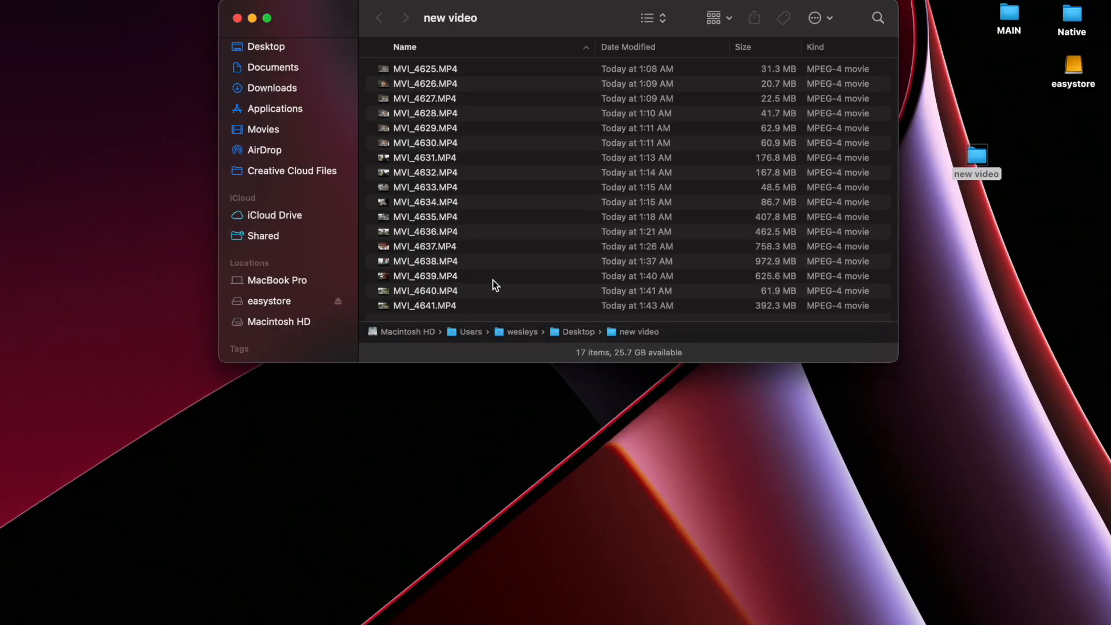
mouse_move(929, 152)
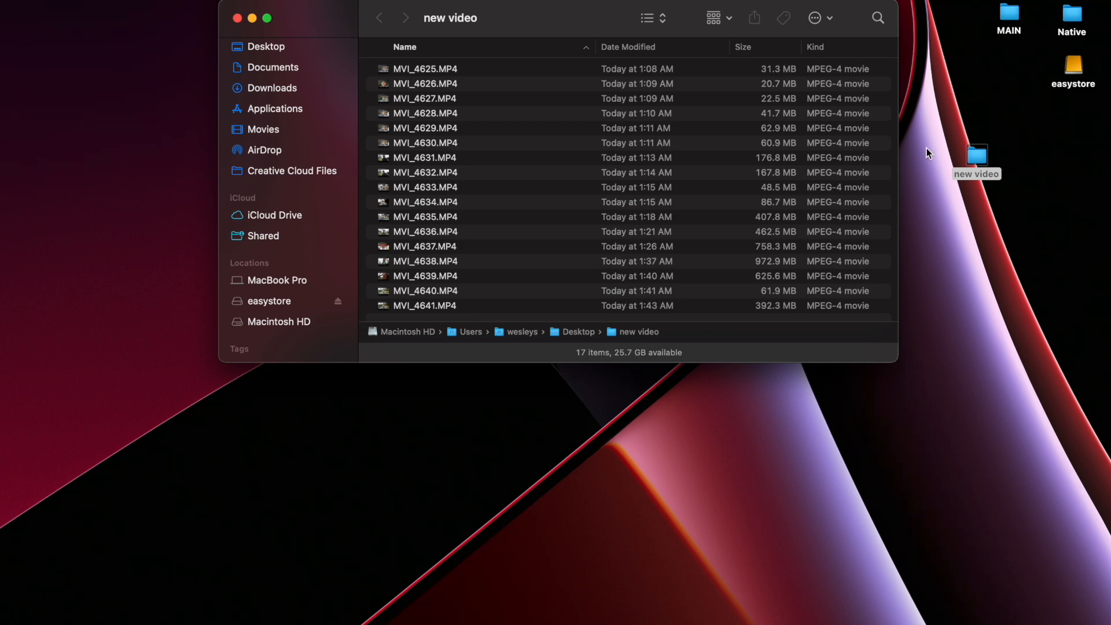